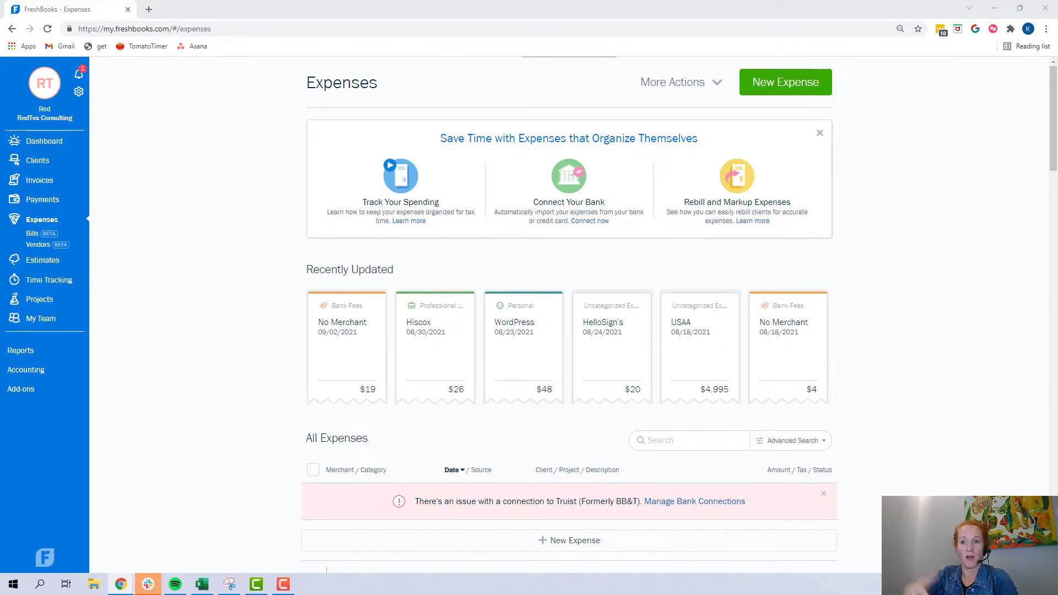
{"action": "mouse_move", "coordinate": [308, 207]}
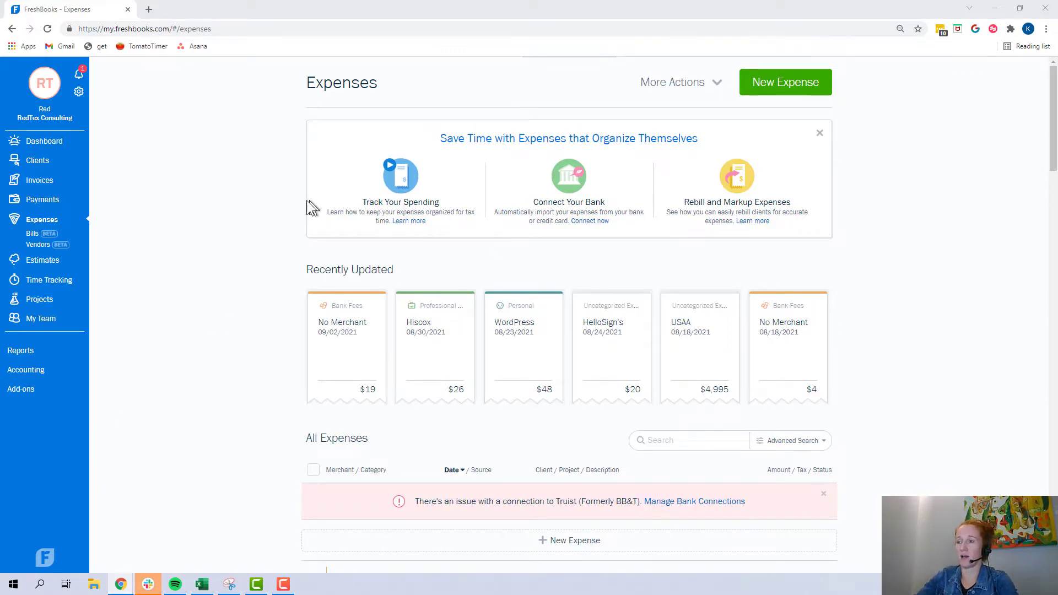
{"action": "mouse_move", "coordinate": [276, 142]}
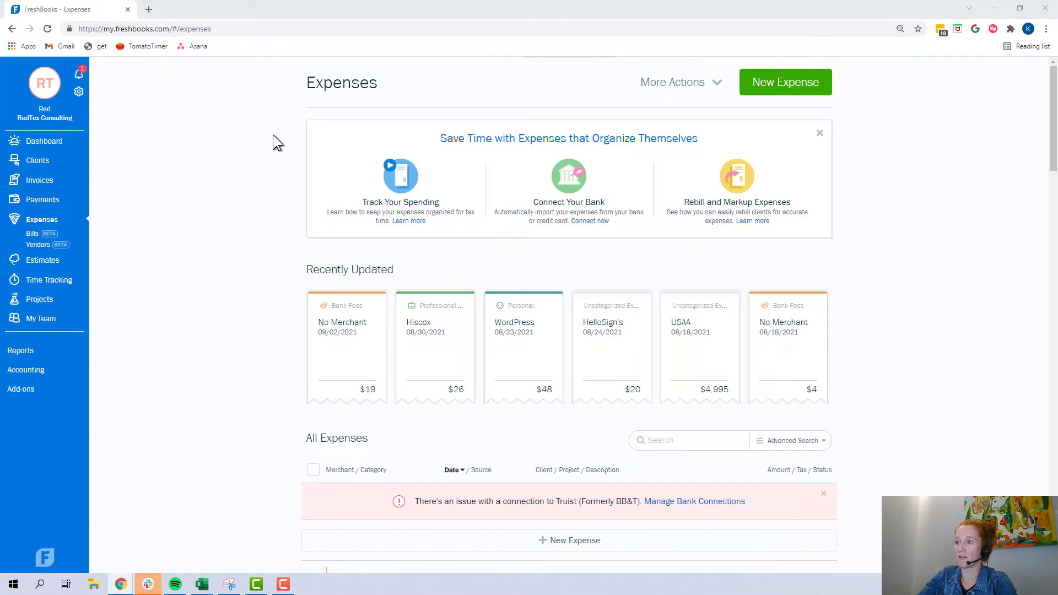
{"action": "mouse_move", "coordinate": [42, 225]}
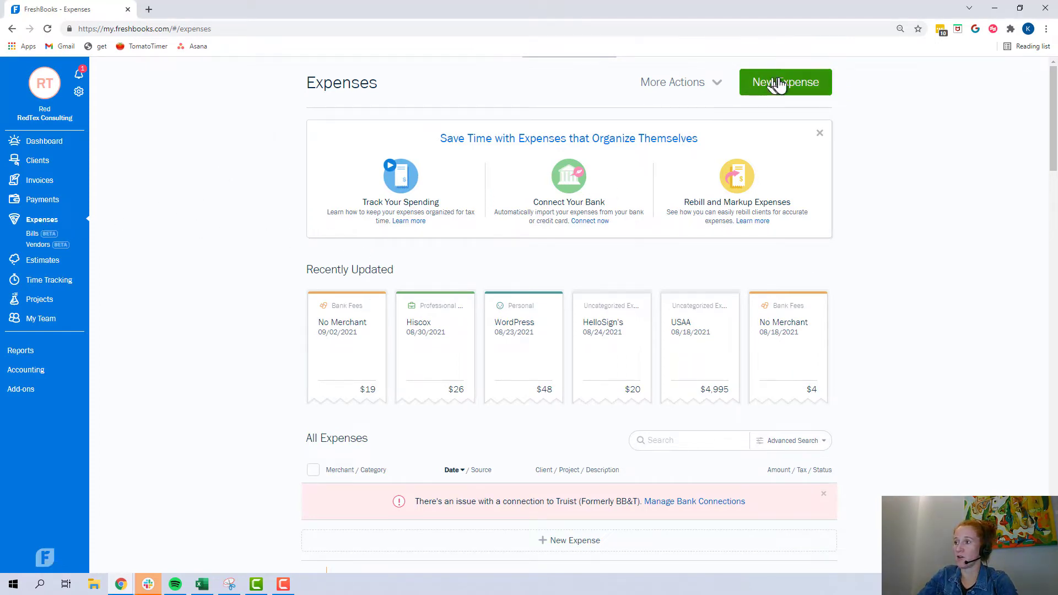
Record an Office Supplies expense from Amazon for printer paper totalling 15.98 and save it
{"action": "left_click", "coordinate": [785, 81]}
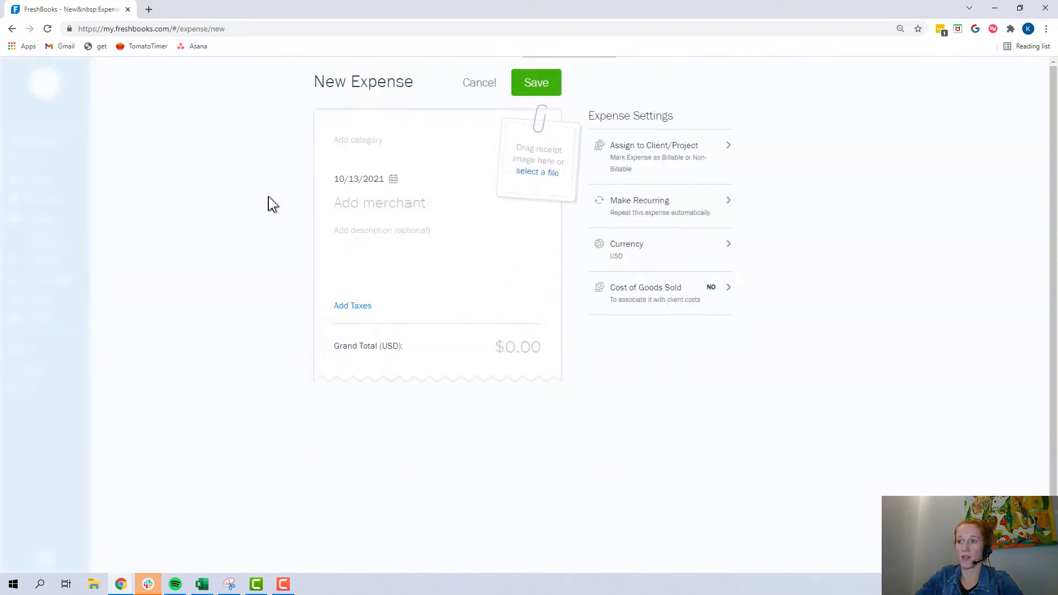
{"action": "left_click", "coordinate": [378, 140]}
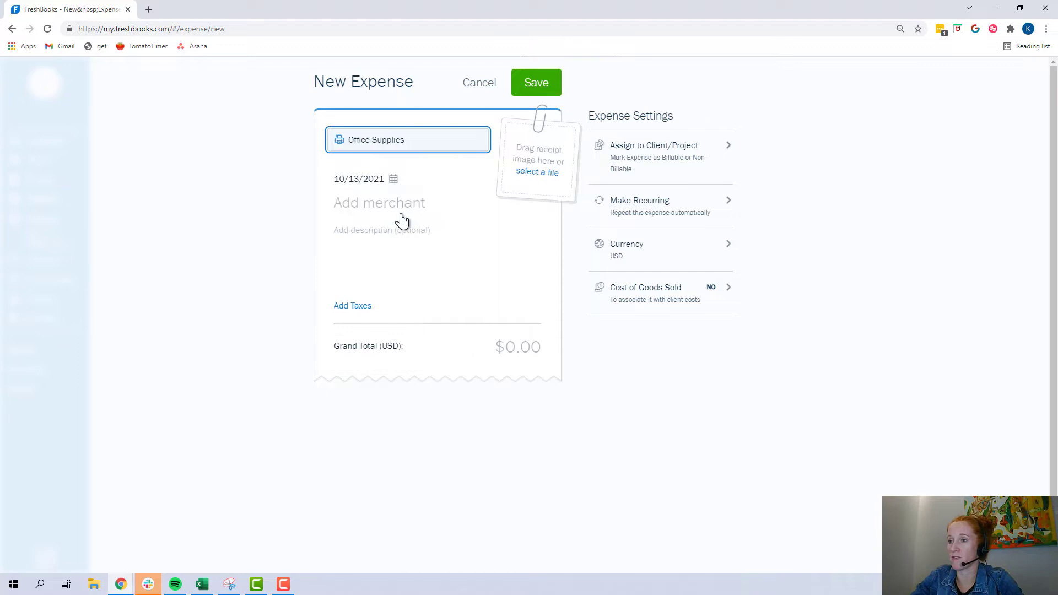
{"action": "type", "text": "a"}
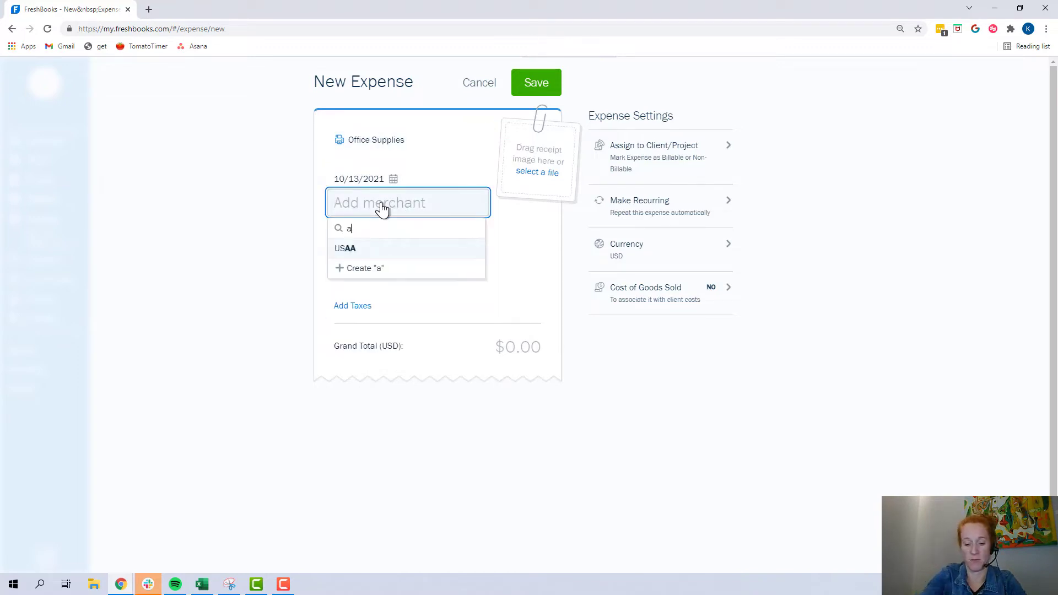
{"action": "type", "text": "mazon"}
{"action": "type", "text": "Printer paper"}
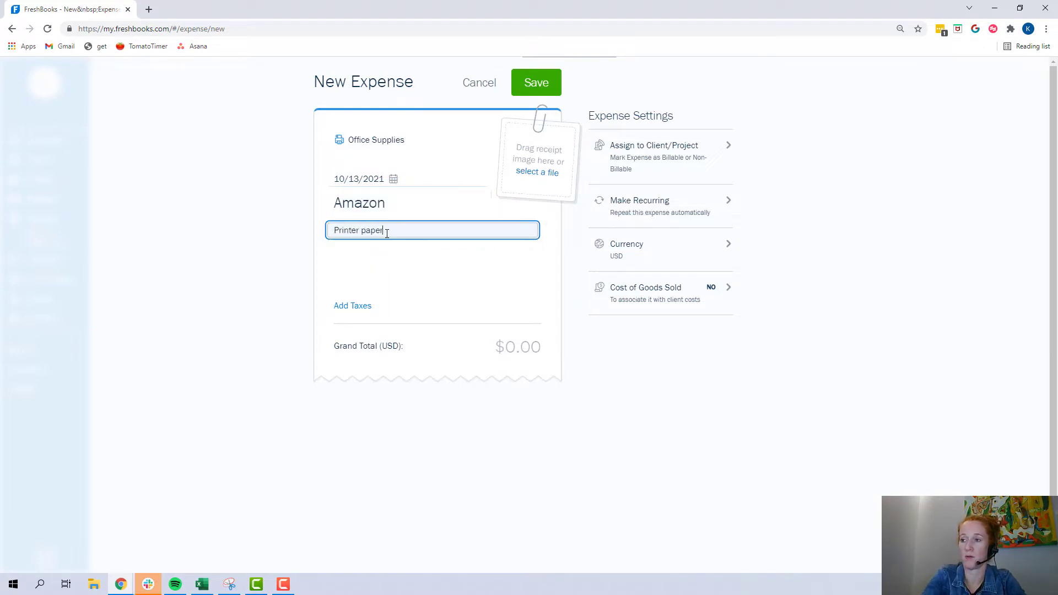
{"action": "left_click", "coordinate": [518, 346]}
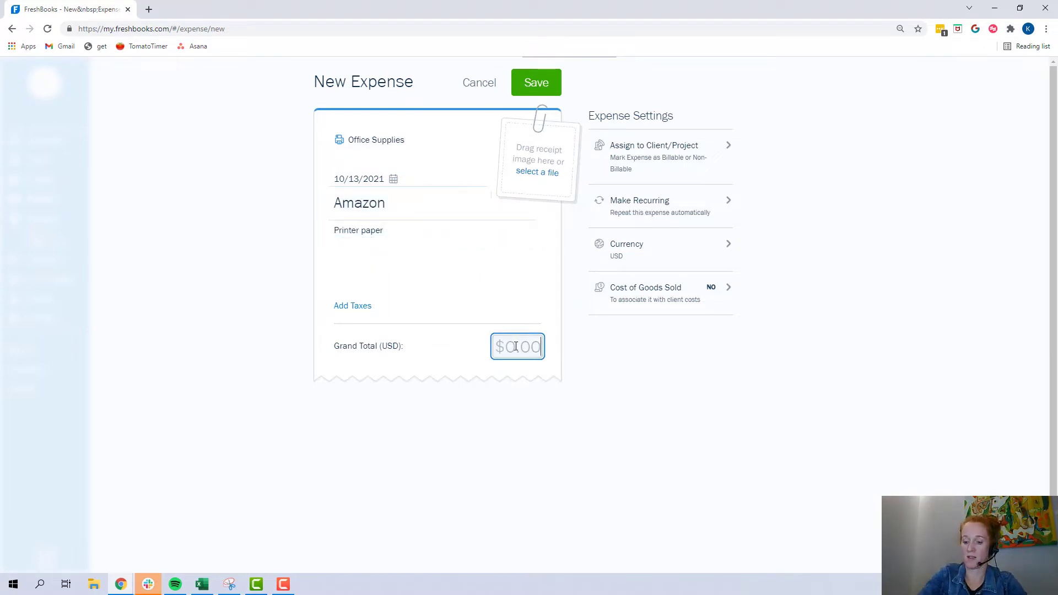
{"action": "type", "text": "15.98"}
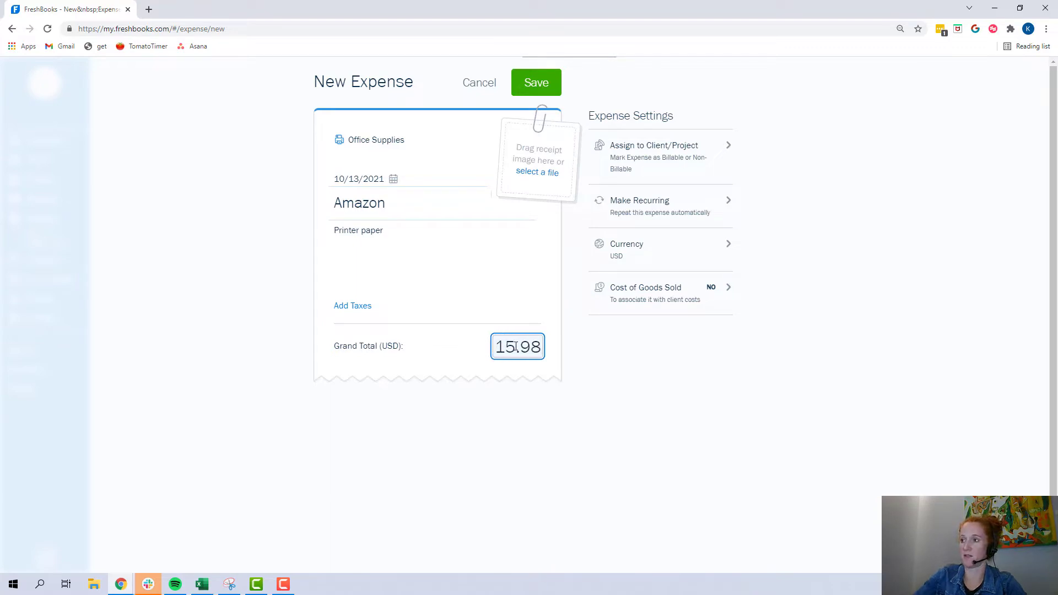
{"action": "mouse_move", "coordinate": [648, 182]}
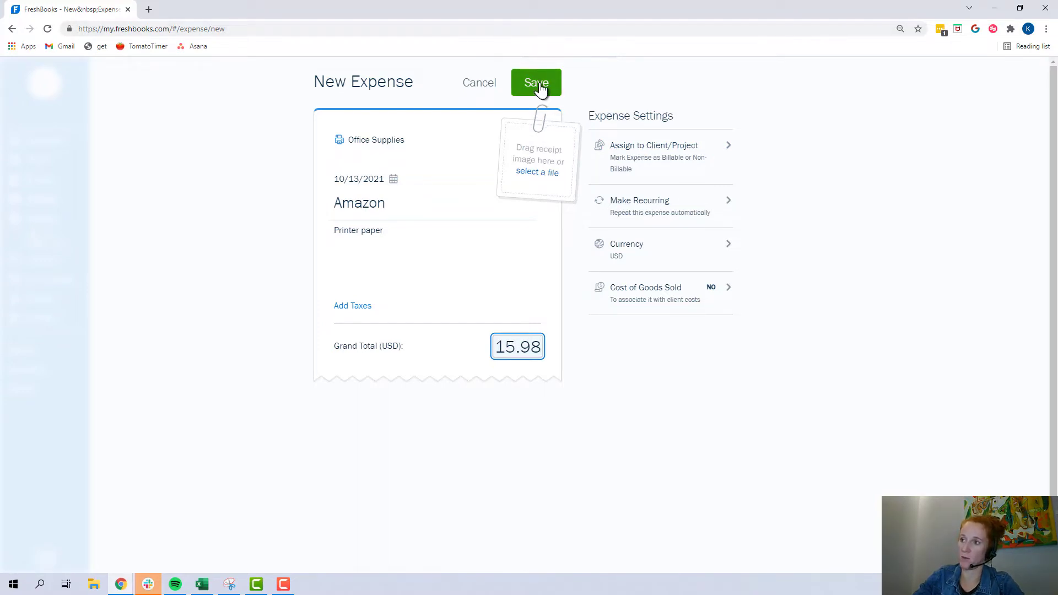
{"action": "left_click", "coordinate": [536, 82]}
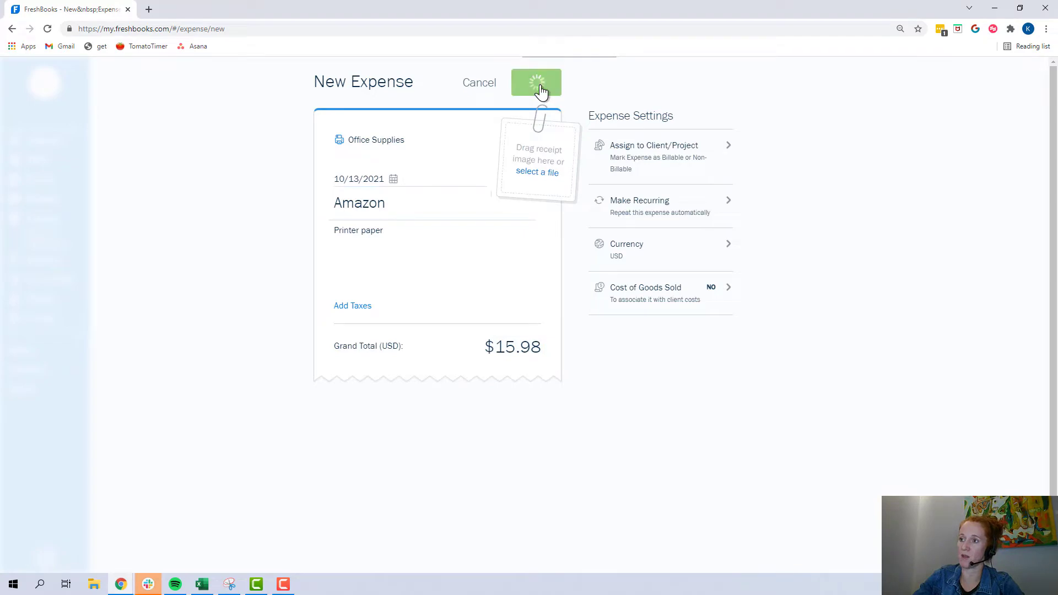
Confirm the $15.98 Amazon expense appears first in the All Expenses list
{"action": "left_click", "coordinate": [537, 82]}
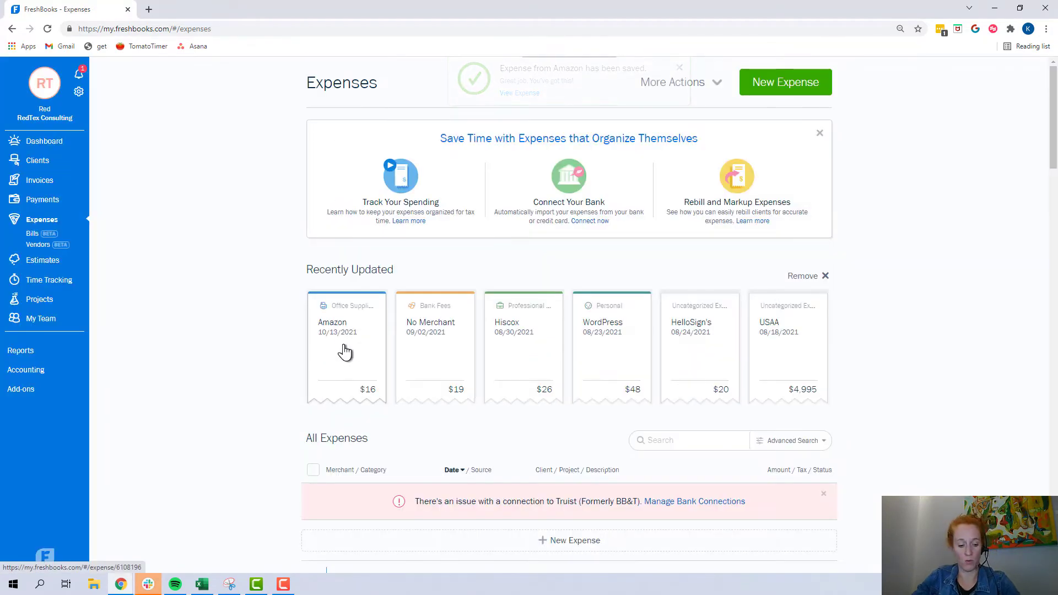
{"action": "scroll", "scroll_direction": "down", "scroll_amount": 3}
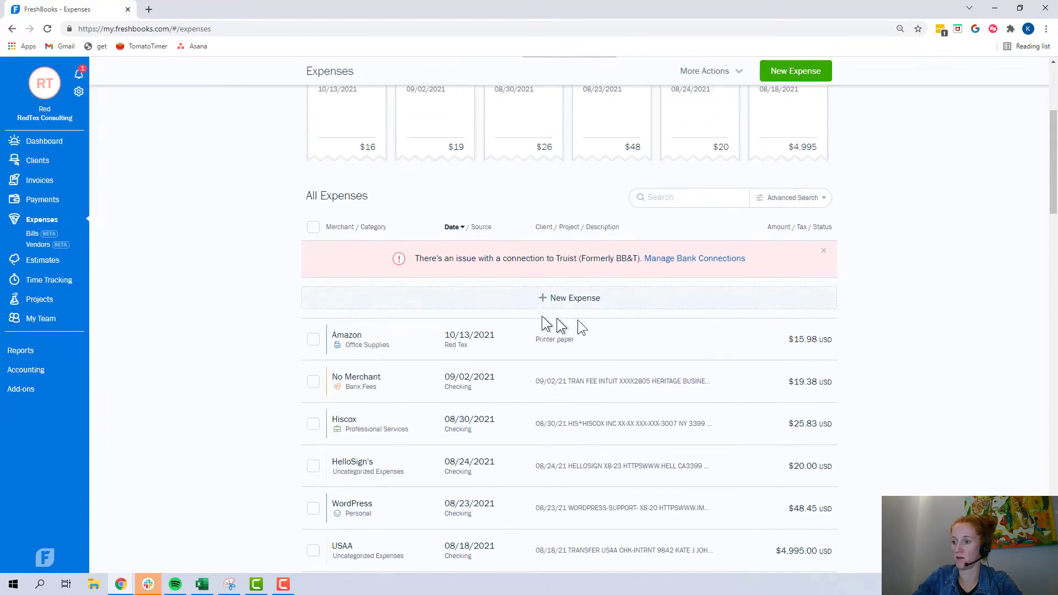
{"action": "mouse_move", "coordinate": [808, 350]}
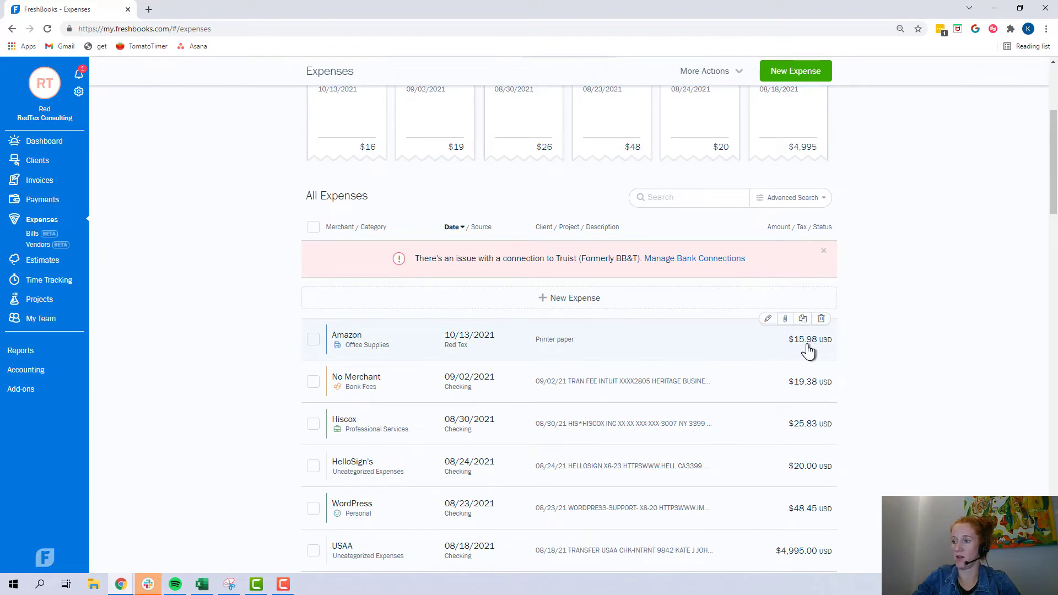
{"action": "mouse_move", "coordinate": [226, 226]}
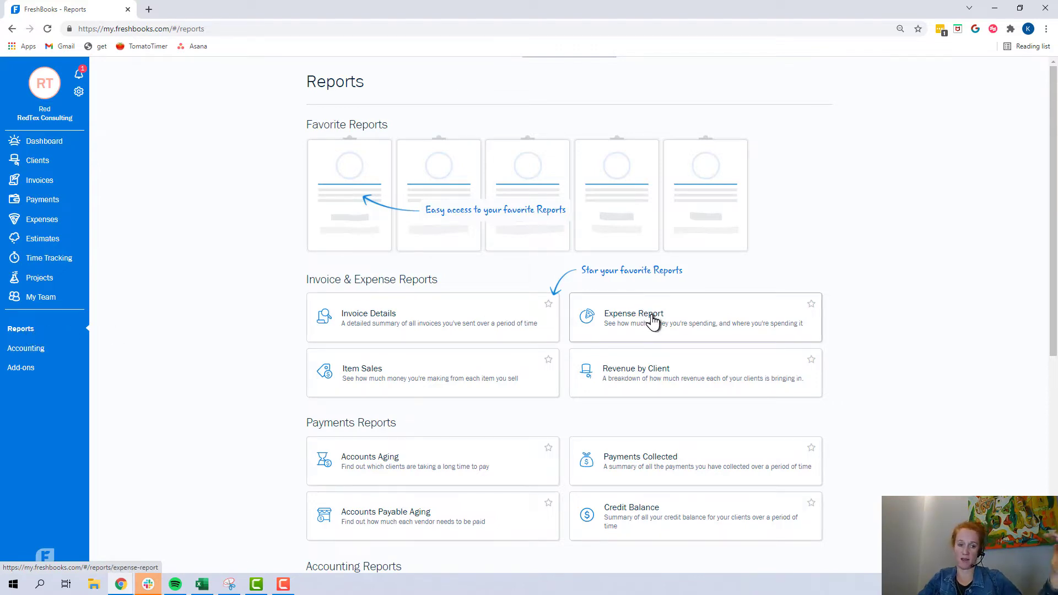
Scroll the Reports page down to the Accounting Reports section
{"action": "scroll", "scroll_direction": "down", "scroll_amount": 3}
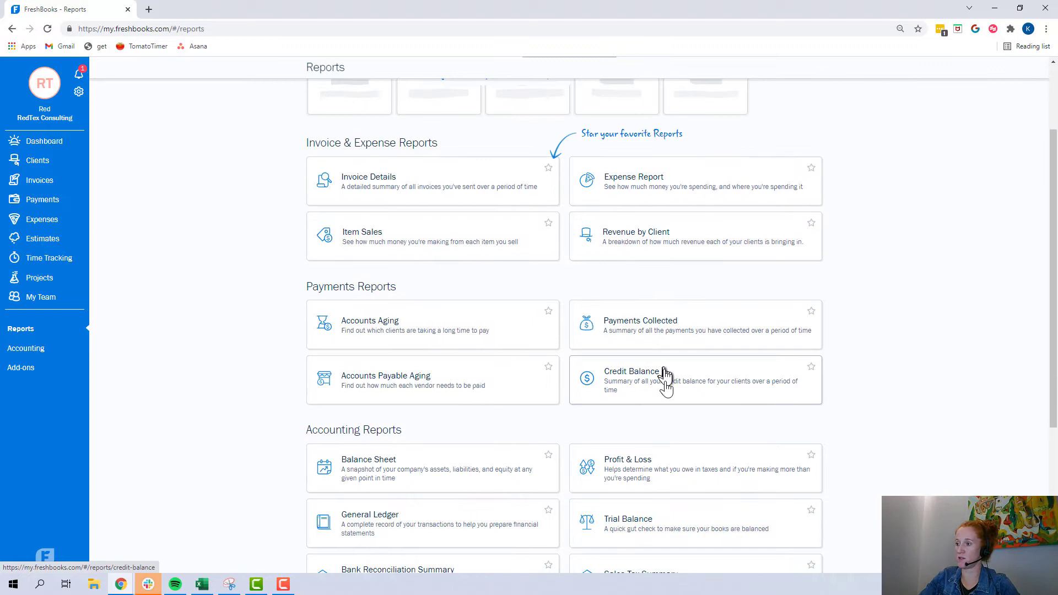
{"action": "scroll", "scroll_direction": "down", "scroll_amount": 3}
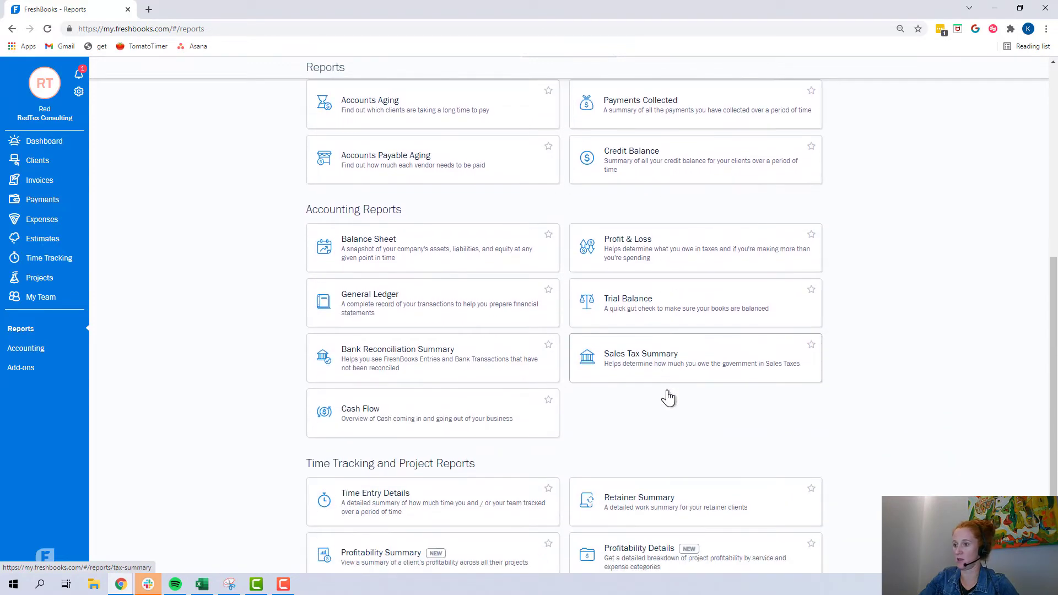
View the General Ledger showing $15.98 credited to Petty Cash and debited to Office Expenses & Postage
{"action": "left_click", "coordinate": [371, 293]}
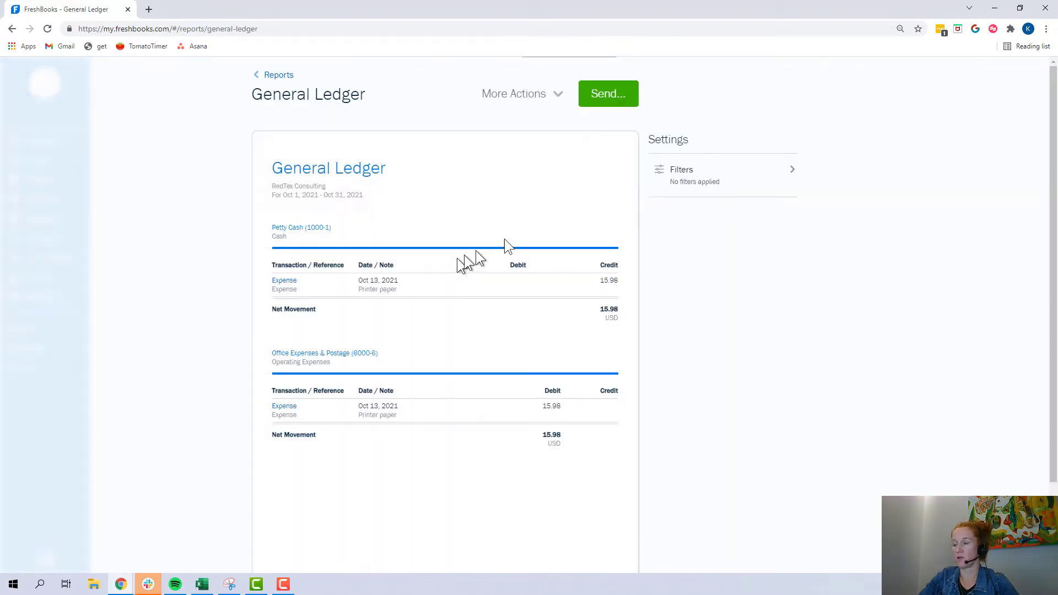
{"action": "mouse_move", "coordinate": [378, 206]}
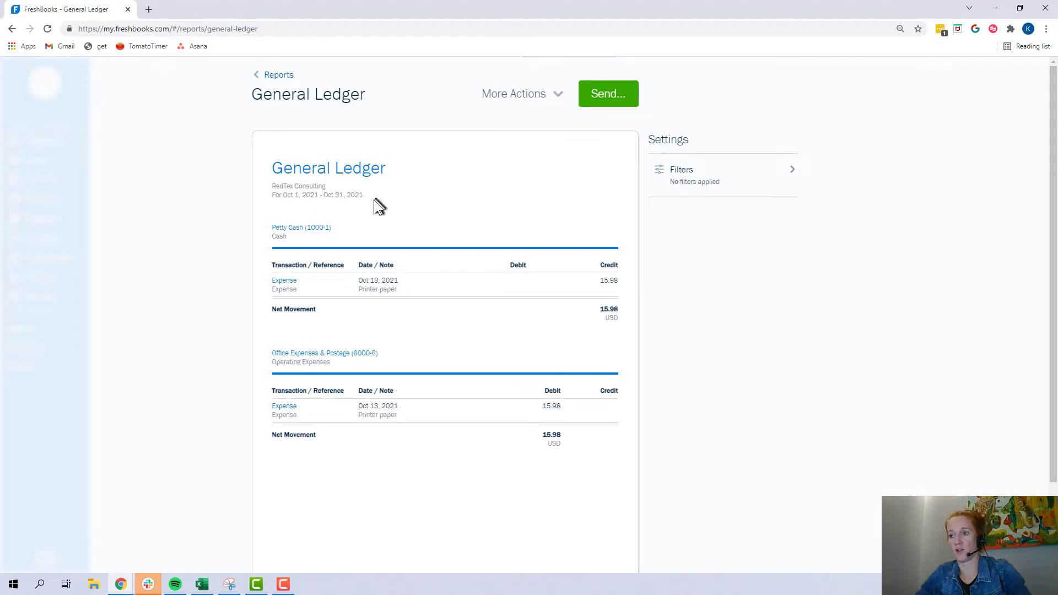
{"action": "mouse_move", "coordinate": [397, 229]}
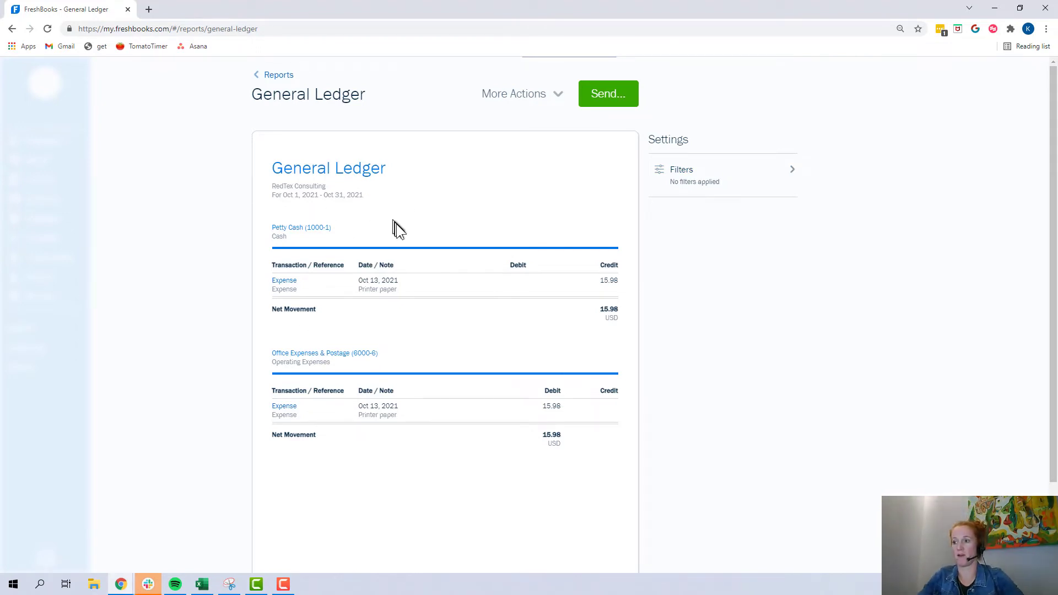
{"action": "mouse_move", "coordinate": [566, 382]}
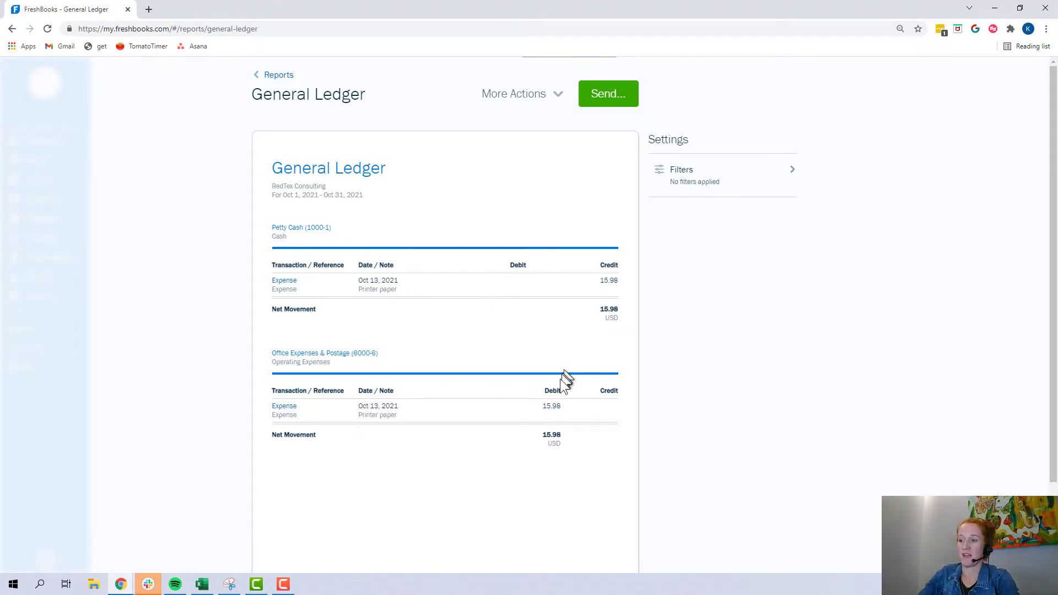
{"action": "mouse_move", "coordinate": [553, 419]}
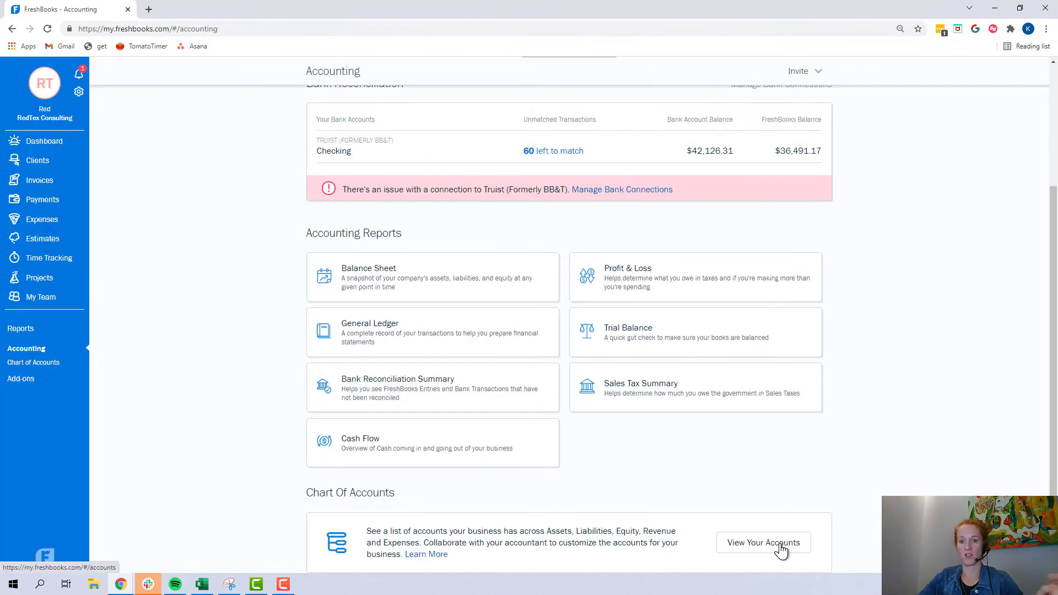
{"action": "mouse_move", "coordinate": [38, 368]}
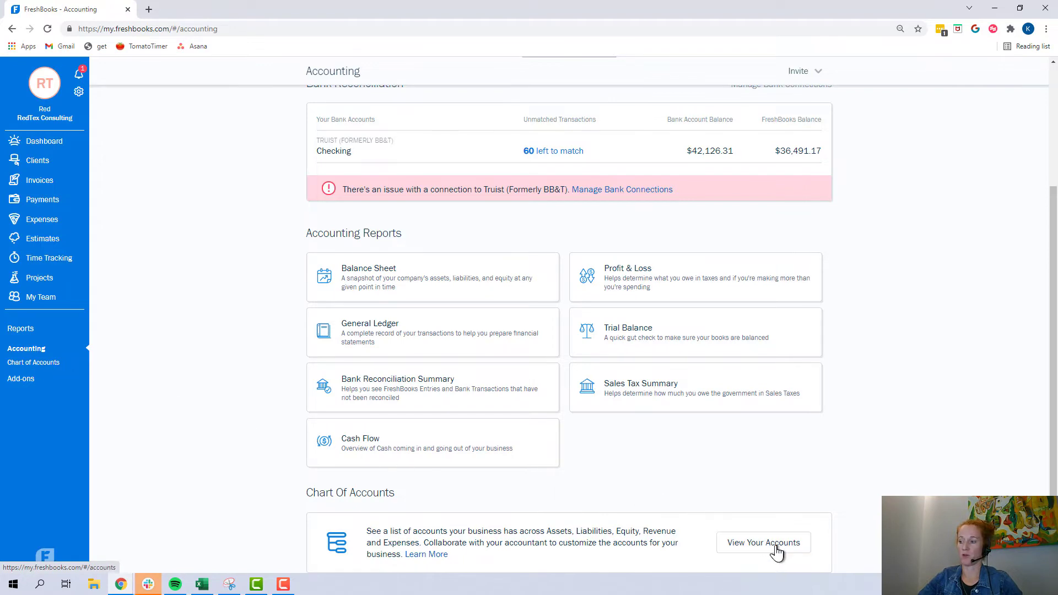
View the Chart of Accounts with account numbers, types and balances
{"action": "left_click", "coordinate": [763, 542]}
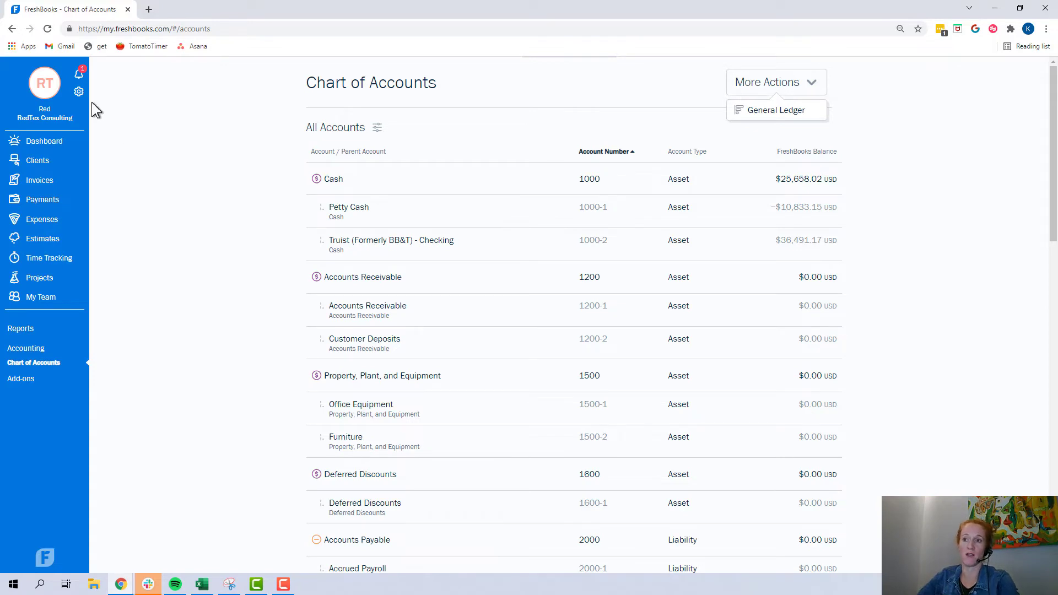
{"action": "mouse_move", "coordinate": [80, 91]}
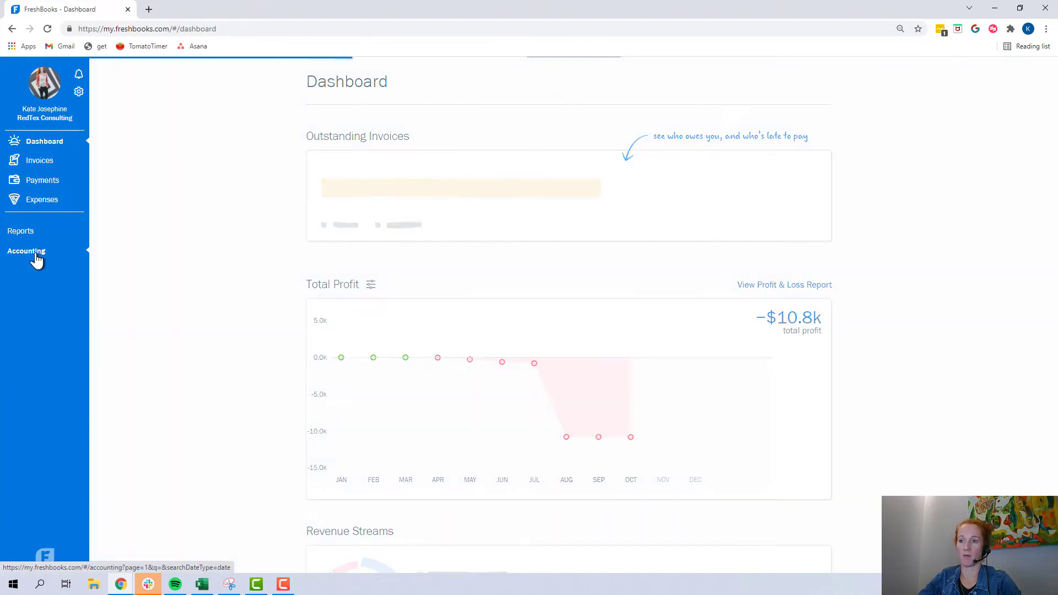
Return to the Accounting overview from the sidebar
{"action": "left_click", "coordinate": [26, 252]}
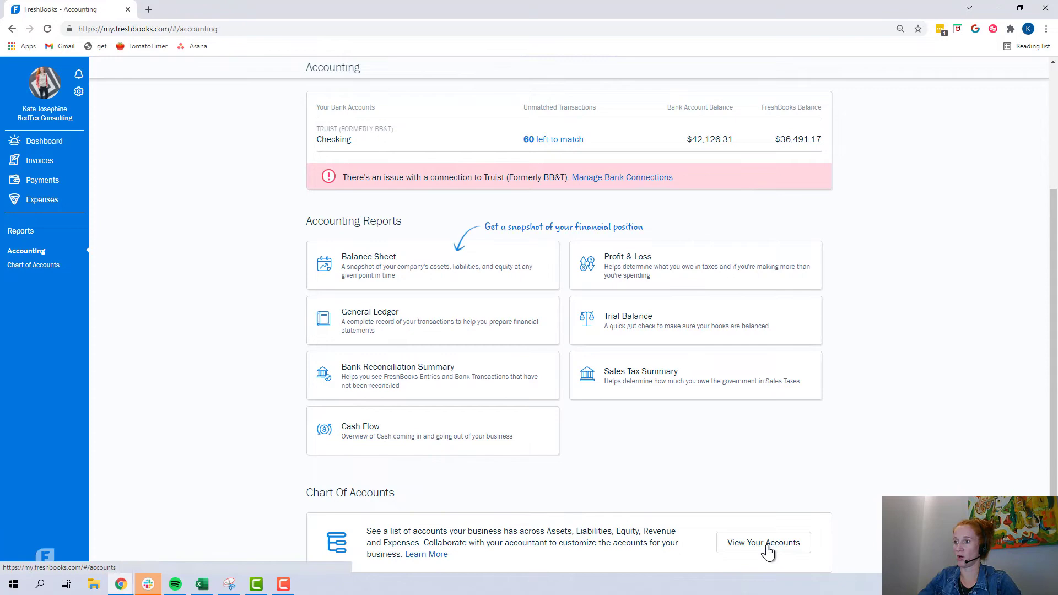
Start a journal entry named 'Moving Amazon expense from Petty Cash to Owner's Contribution'
{"action": "left_click", "coordinate": [763, 542]}
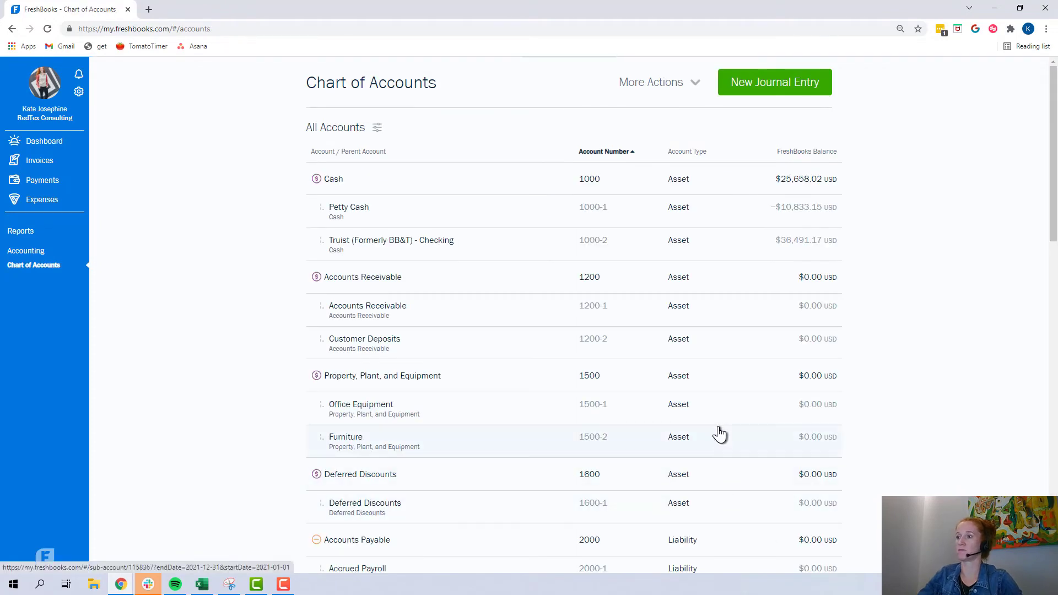
{"action": "left_click", "coordinate": [775, 82]}
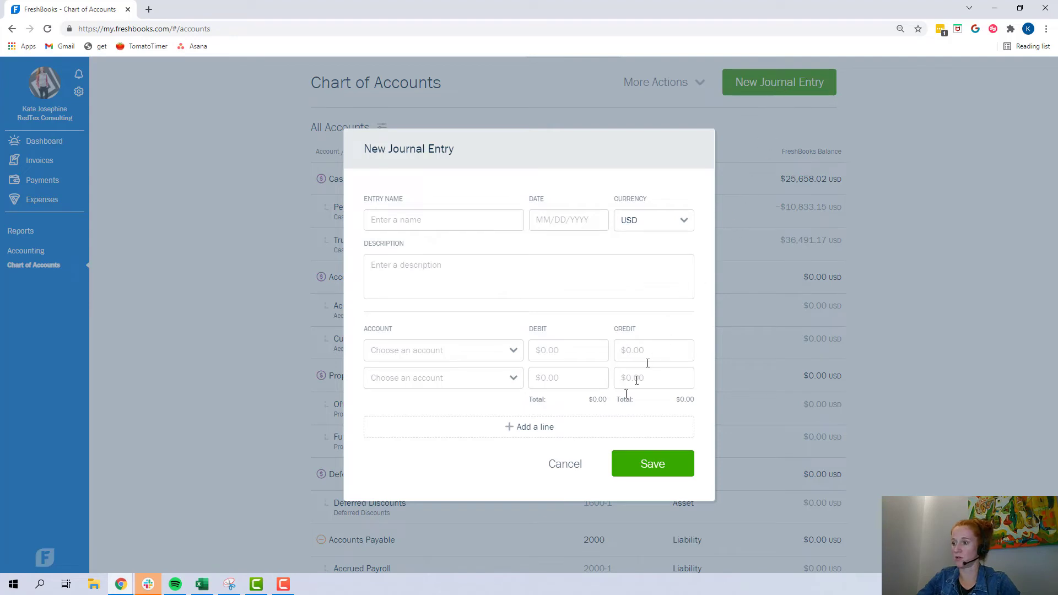
{"action": "left_click", "coordinate": [443, 219]}
{"action": "type", "text": "Moving Amazon expense f"}
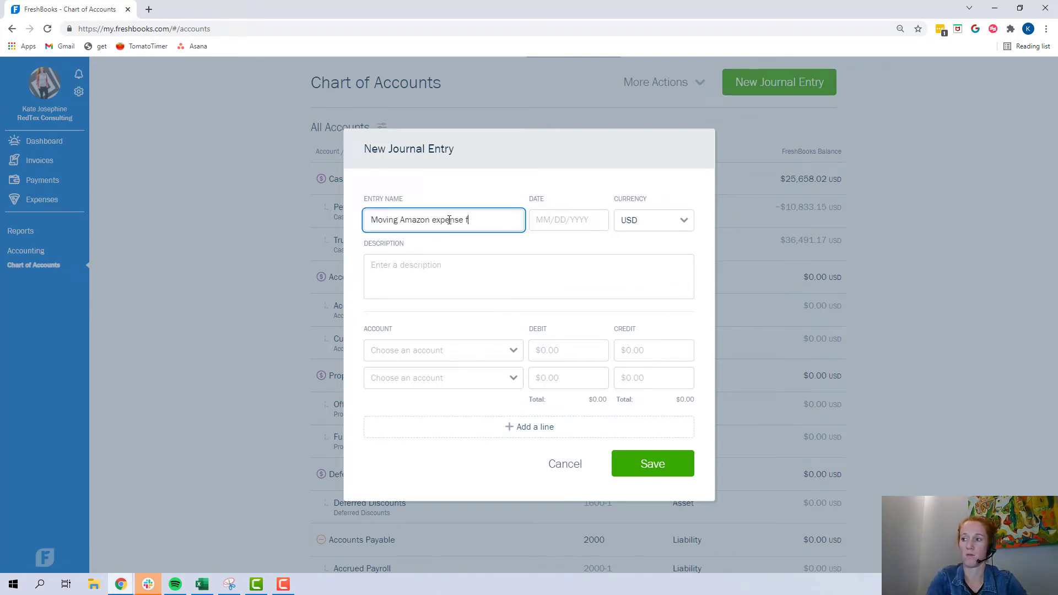
{"action": "type", "text": "rom"}
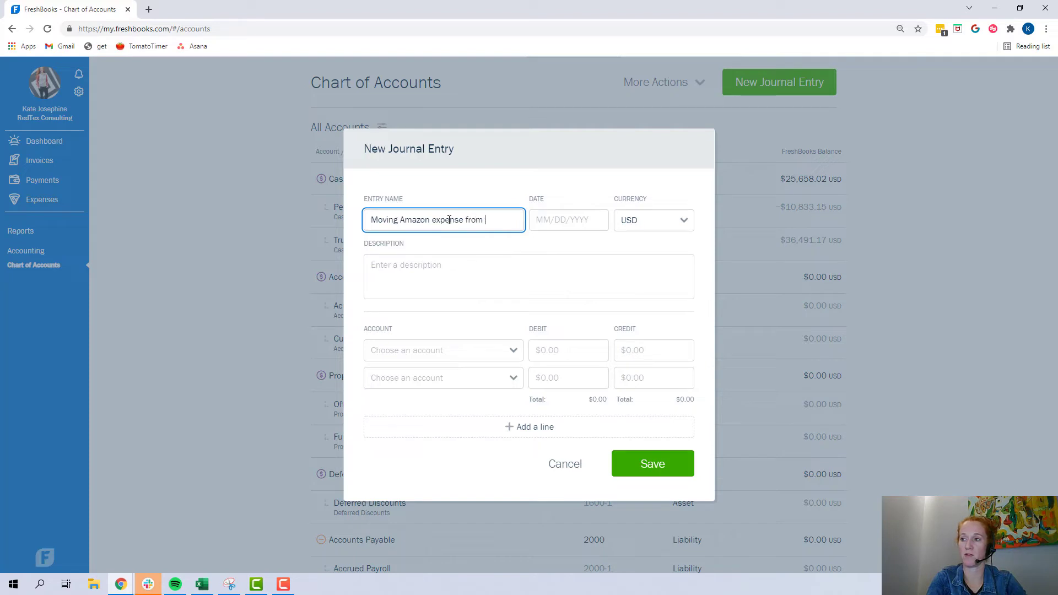
{"action": "type", "text": "Petty a"}
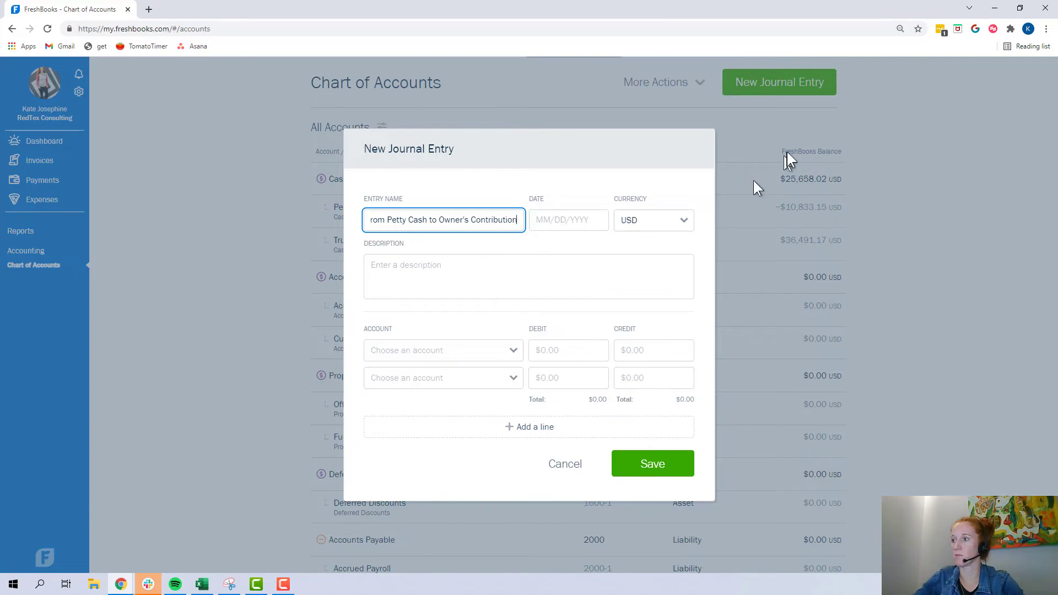
Date the entry 10/13/2021 and repeat the entry name as its description
{"action": "left_click", "coordinate": [569, 220]}
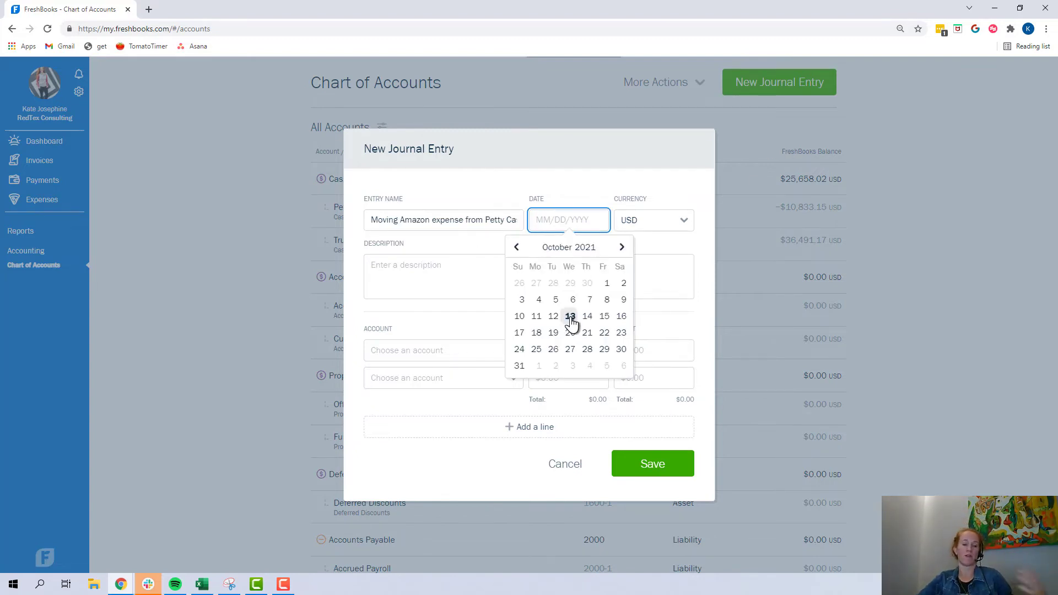
{"action": "left_click", "coordinate": [570, 316]}
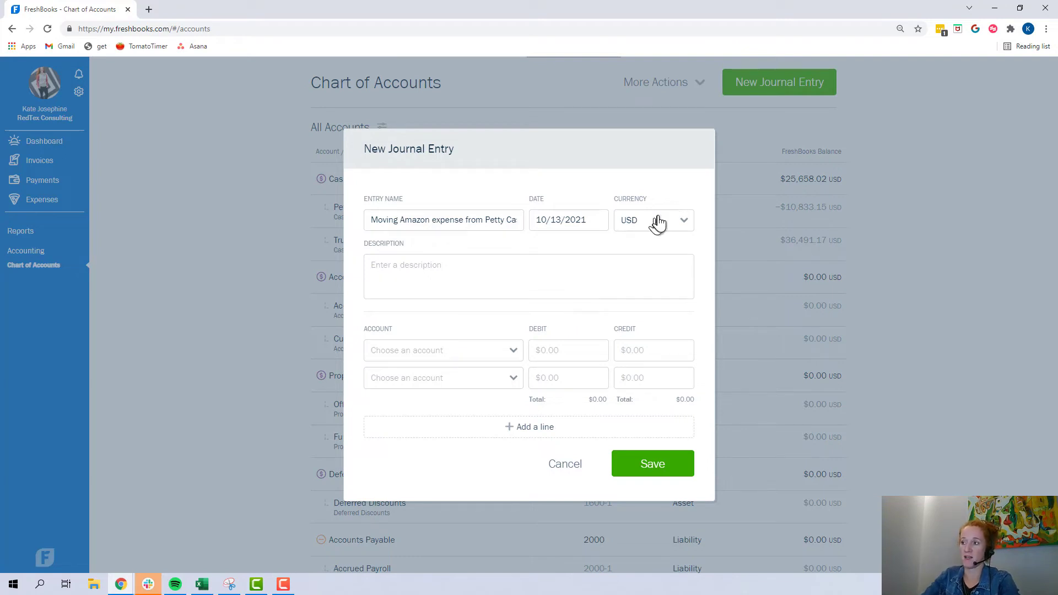
{"action": "mouse_move", "coordinate": [422, 223]}
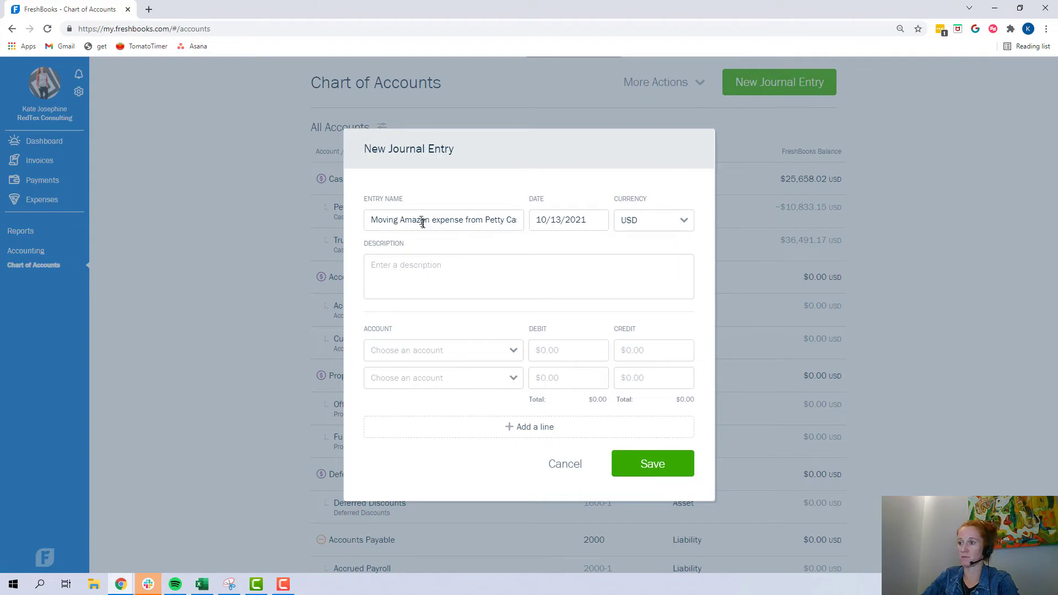
{"action": "triple_click", "coordinate": [443, 219]}
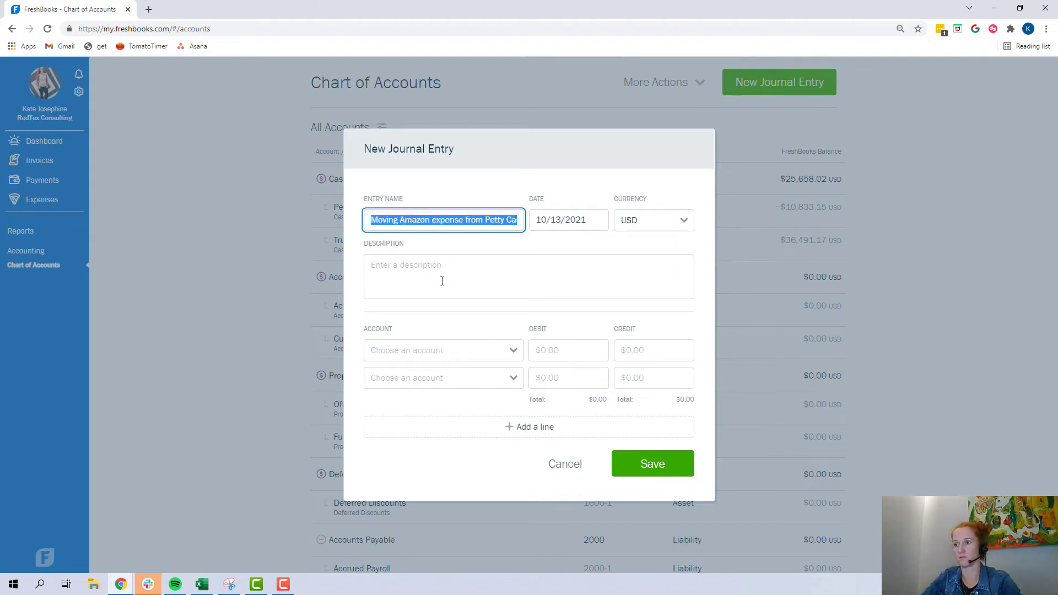
{"action": "type", "text": "Moving Amazon expense from Petty Cash to Owner's Contribution"}
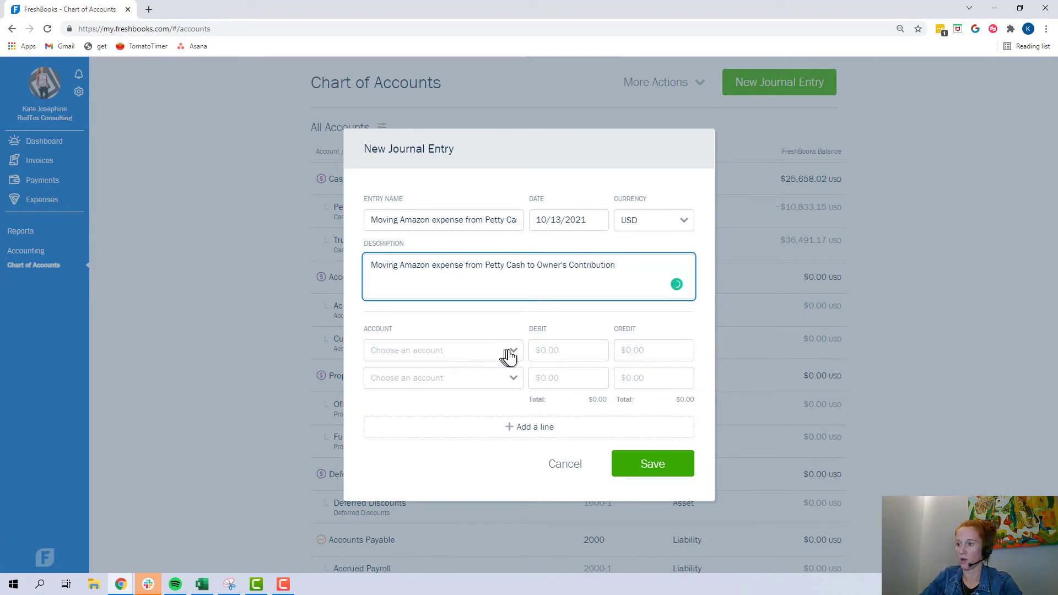
Assign Petty Cash to the first line and Owner's Equity to the second line
{"action": "left_click", "coordinate": [442, 350]}
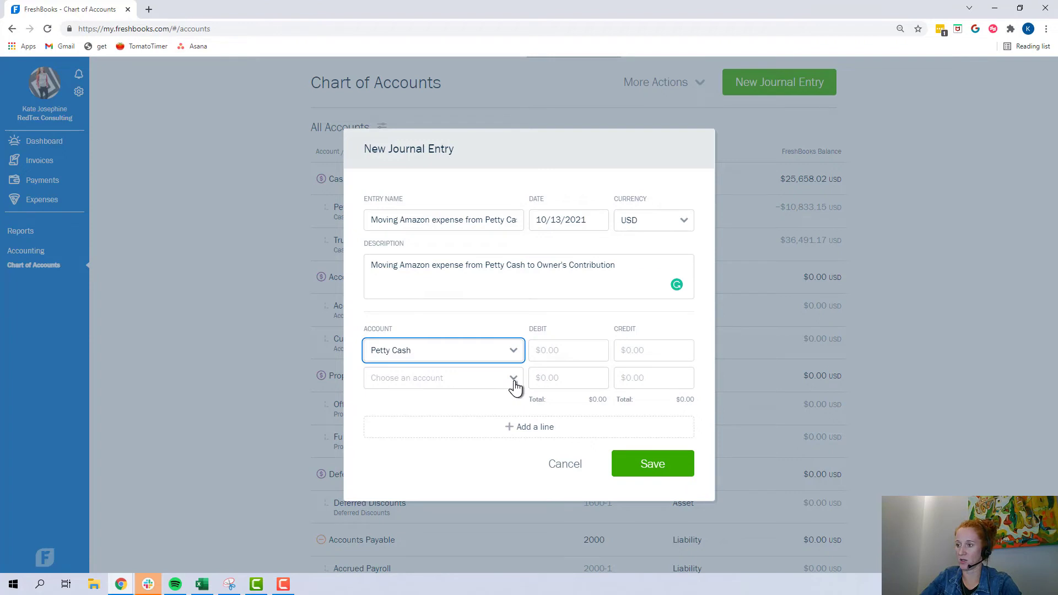
{"action": "left_click", "coordinate": [443, 377]}
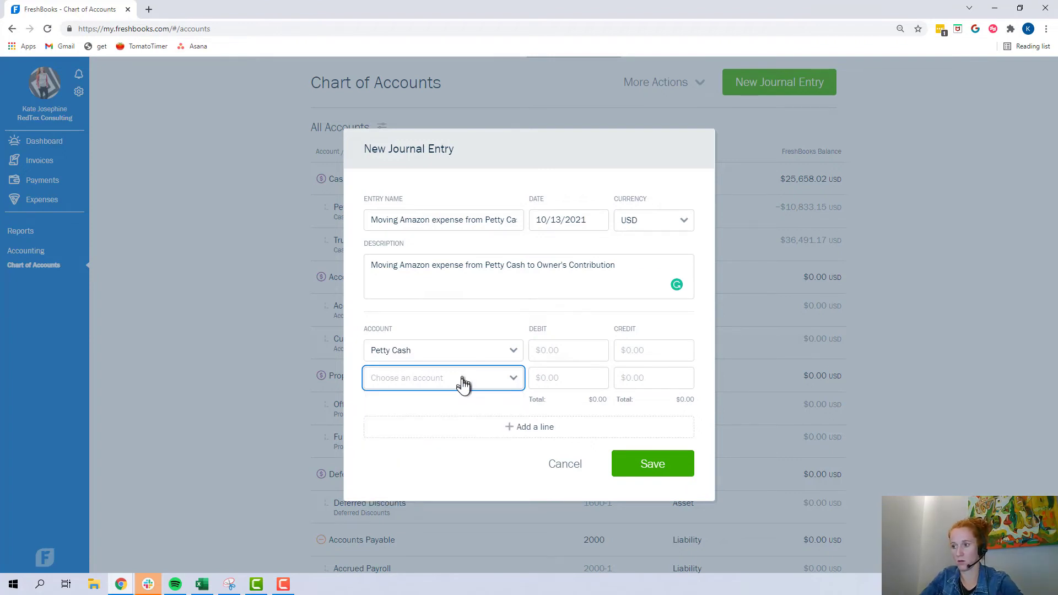
{"action": "left_click", "coordinate": [444, 377]}
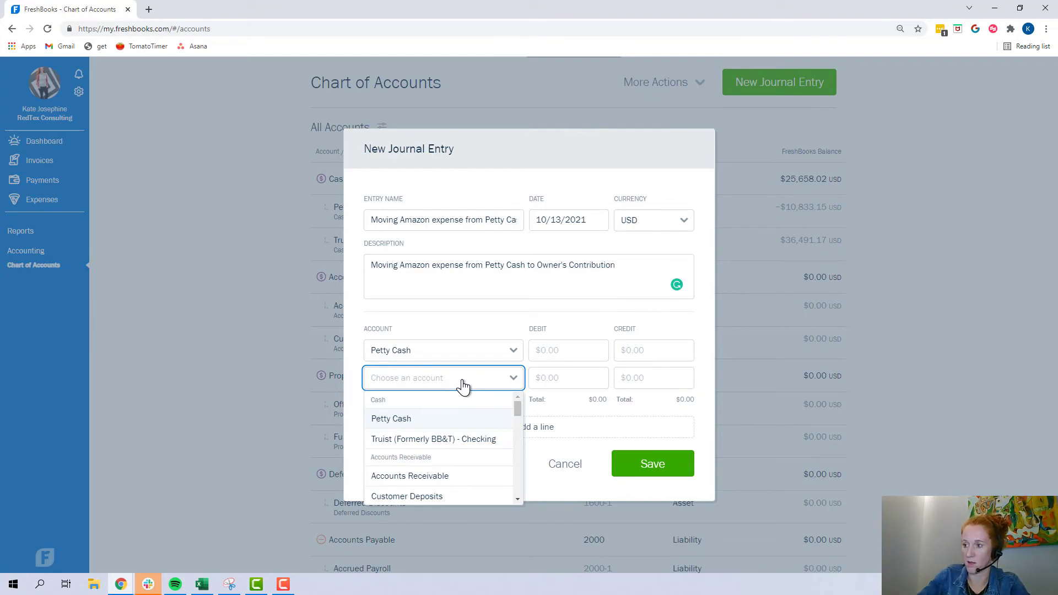
{"action": "scroll", "scroll_direction": "down", "scroll_amount": 3}
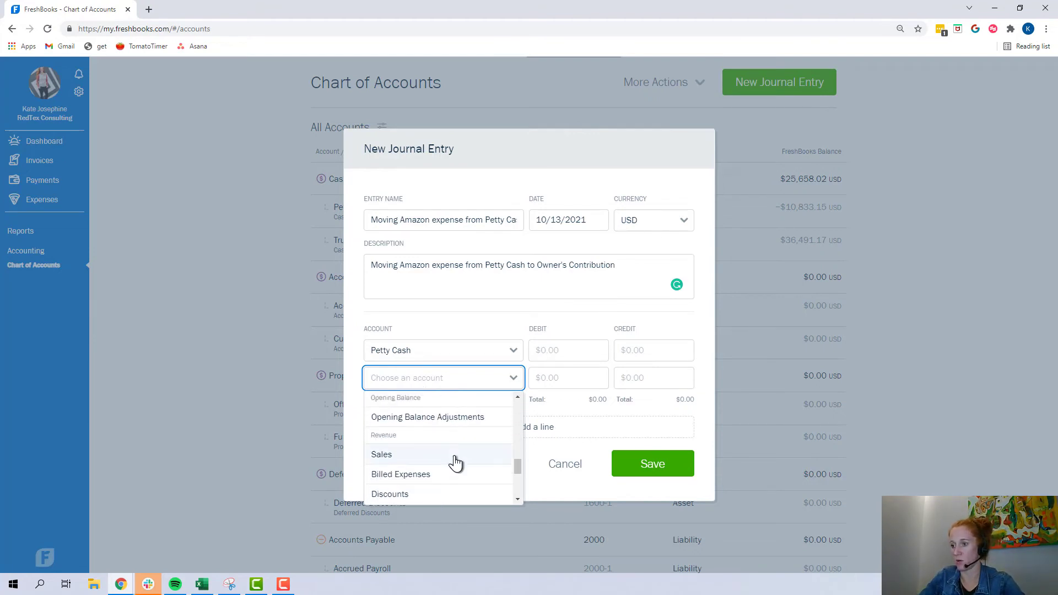
{"action": "scroll", "scroll_direction": "down", "scroll_amount": 3}
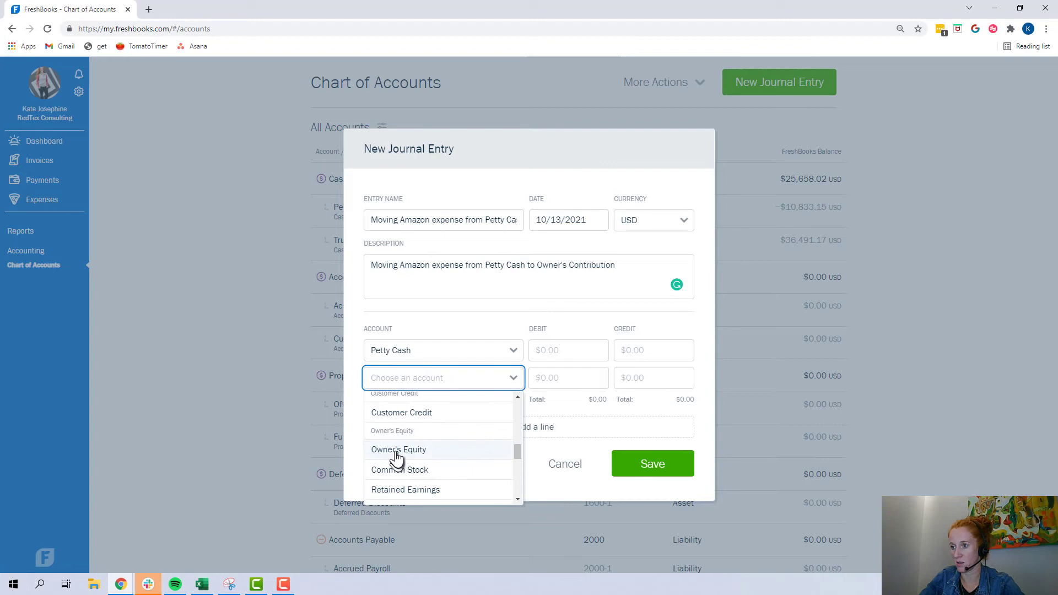
{"action": "mouse_move", "coordinate": [420, 452]}
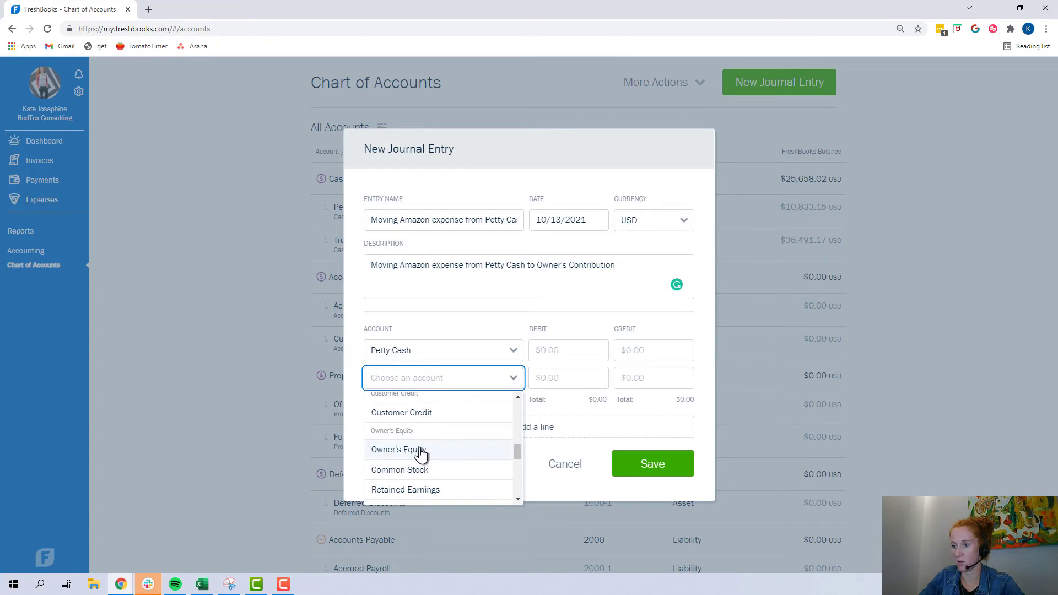
{"action": "left_click", "coordinate": [398, 450]}
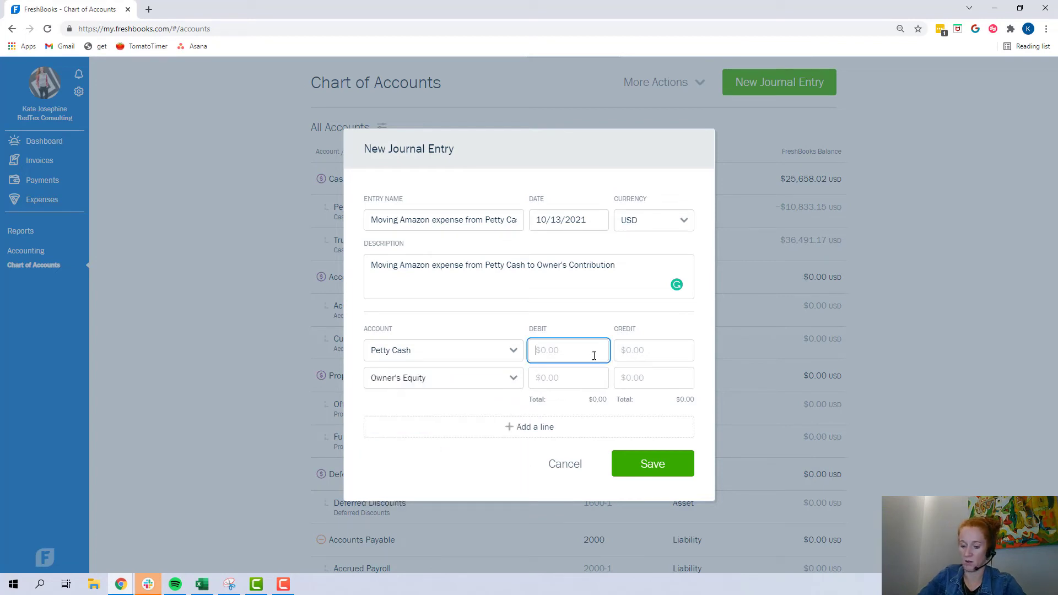
Enter a 15.98 Petty Cash debit and 15.98 Owner's Equity credit and save the entry
{"action": "type", "text": "15.98"}
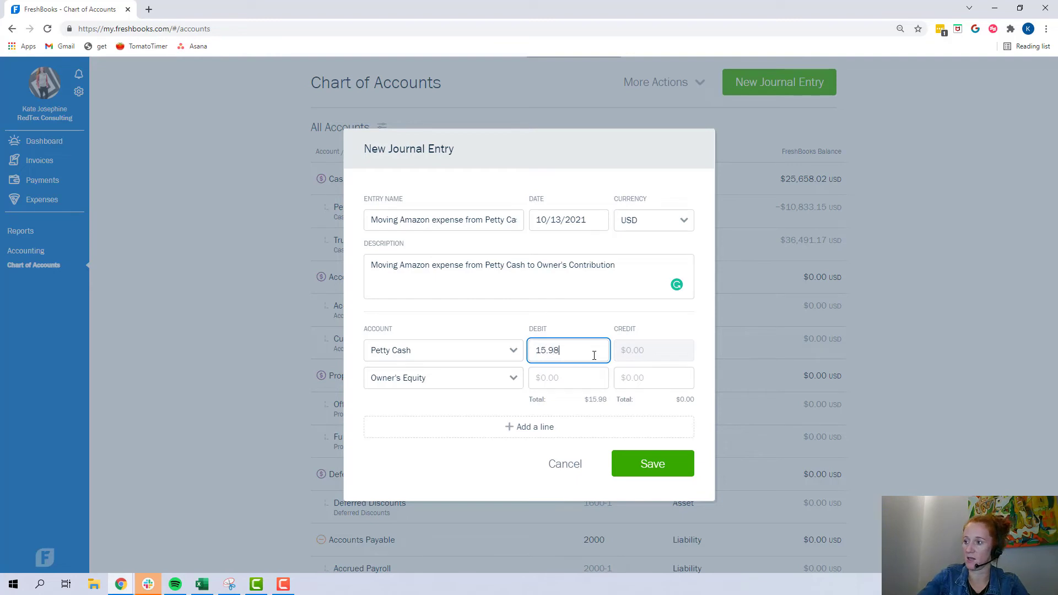
{"action": "type", "text": "15.98"}
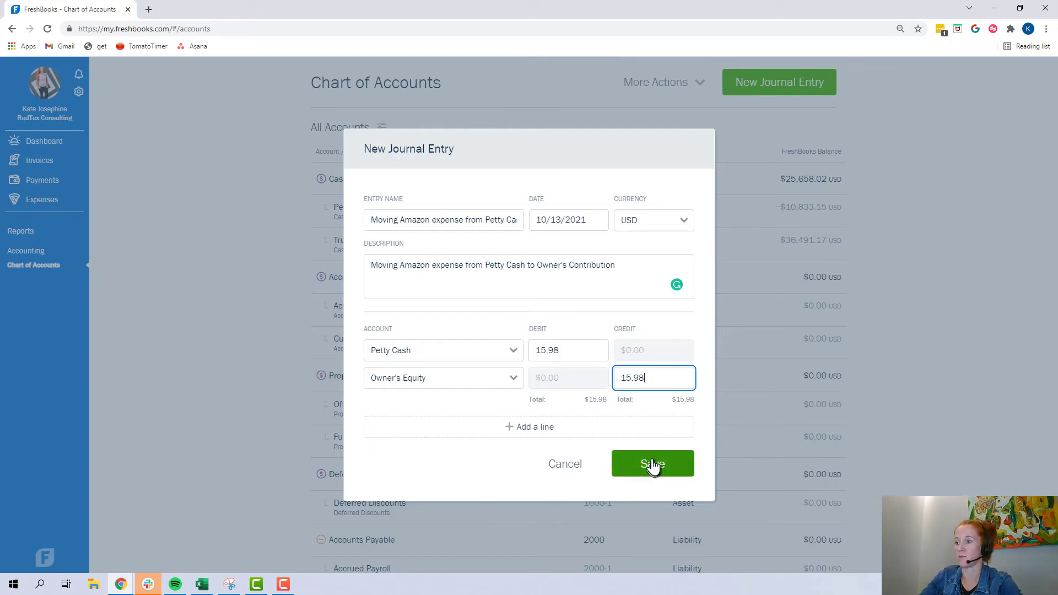
{"action": "left_click", "coordinate": [652, 464]}
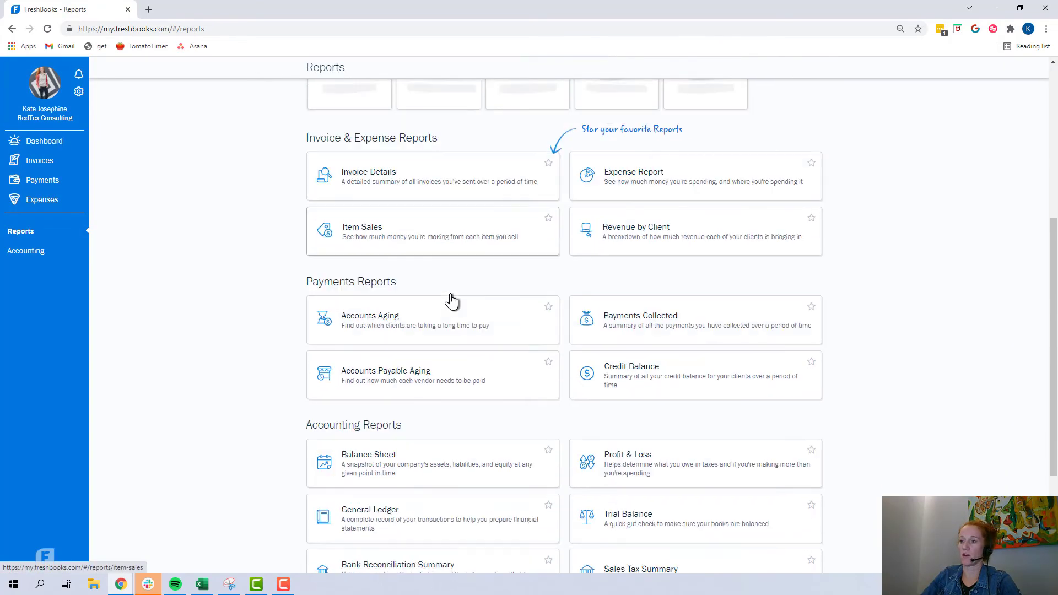
Scroll the General Ledger to the Petty Cash and Owner's Equity entries showing the 15.98 adjustment
{"action": "scroll", "scroll_direction": "down", "scroll_amount": 3}
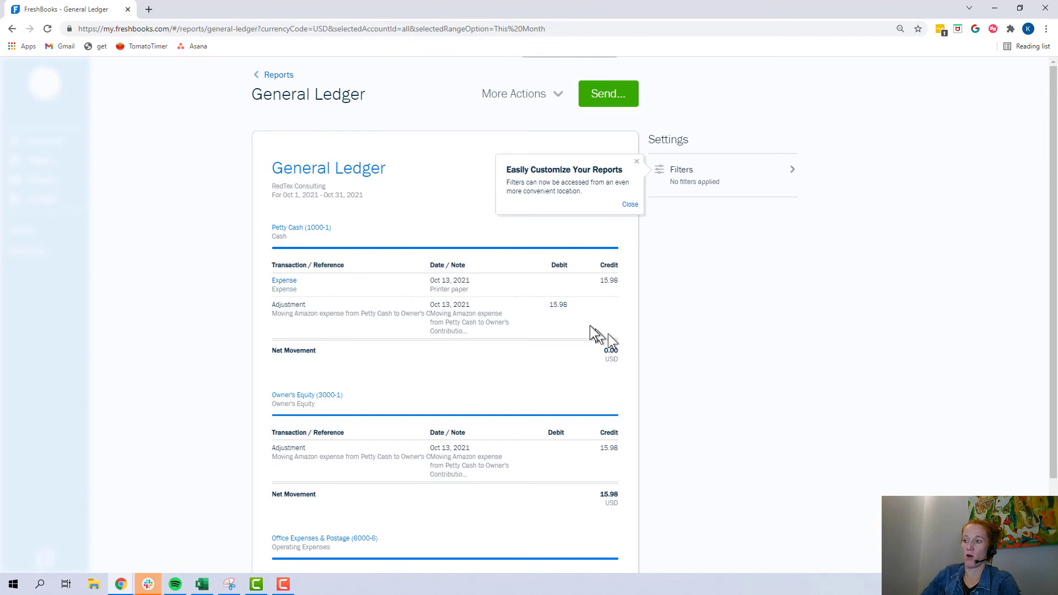
{"action": "mouse_move", "coordinate": [611, 350]}
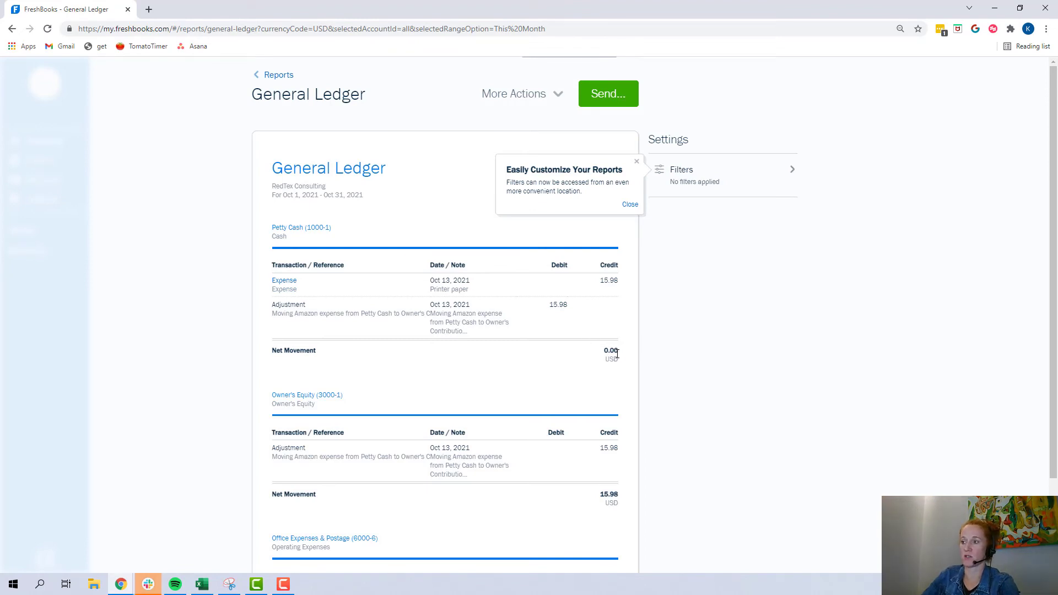
{"action": "scroll", "scroll_direction": "down", "scroll_amount": 3}
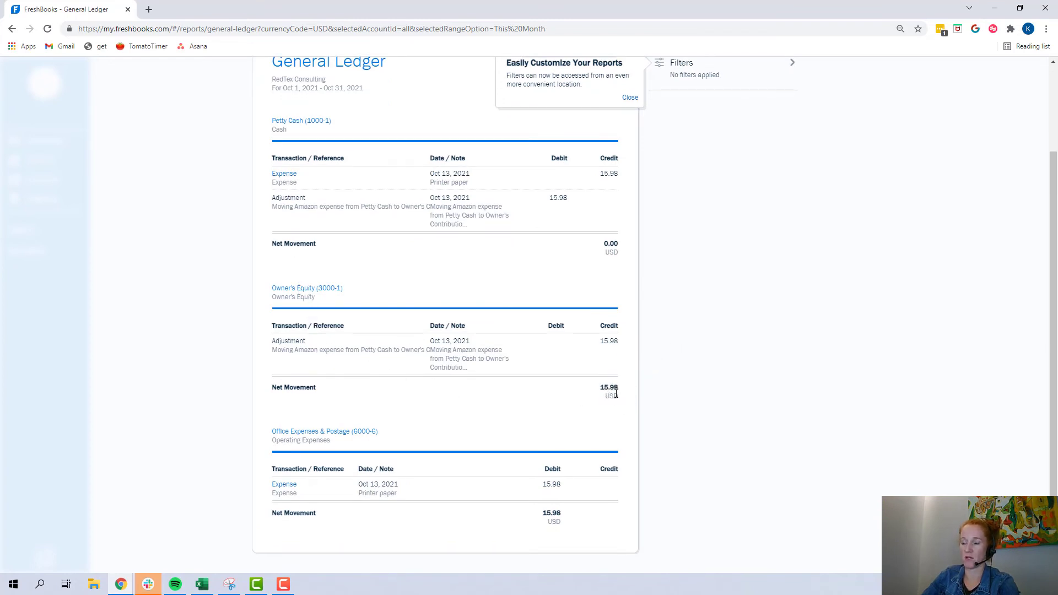
{"action": "mouse_move", "coordinate": [618, 395]}
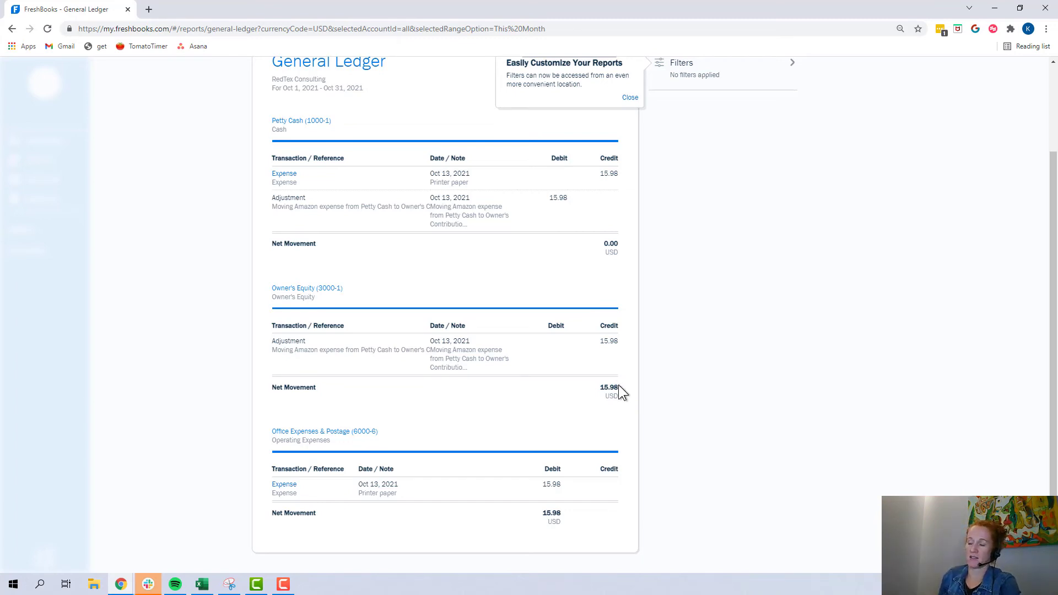
{"action": "mouse_move", "coordinate": [329, 471]}
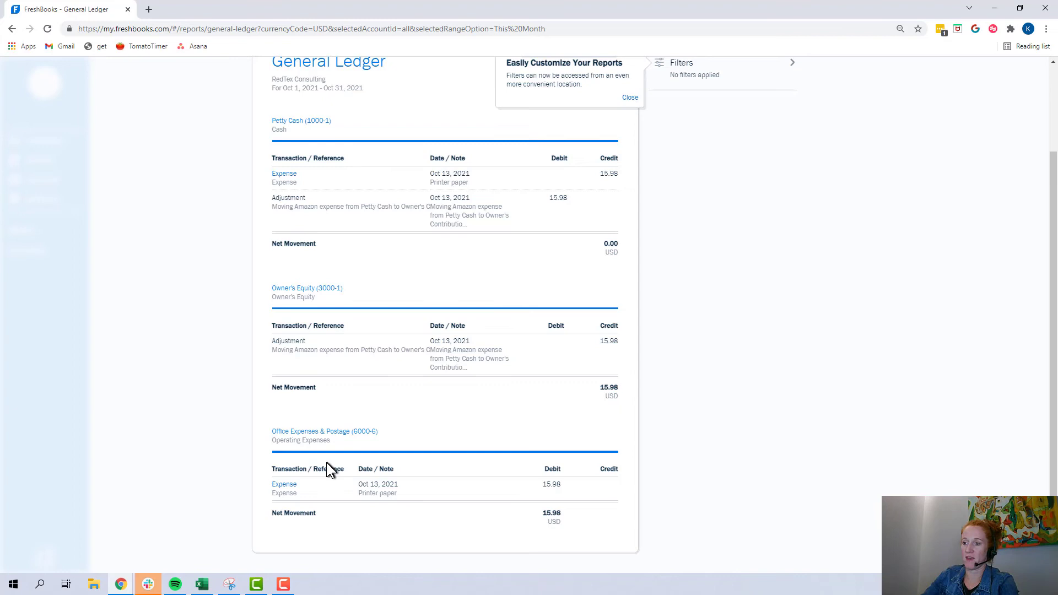
{"action": "mouse_move", "coordinate": [658, 455]}
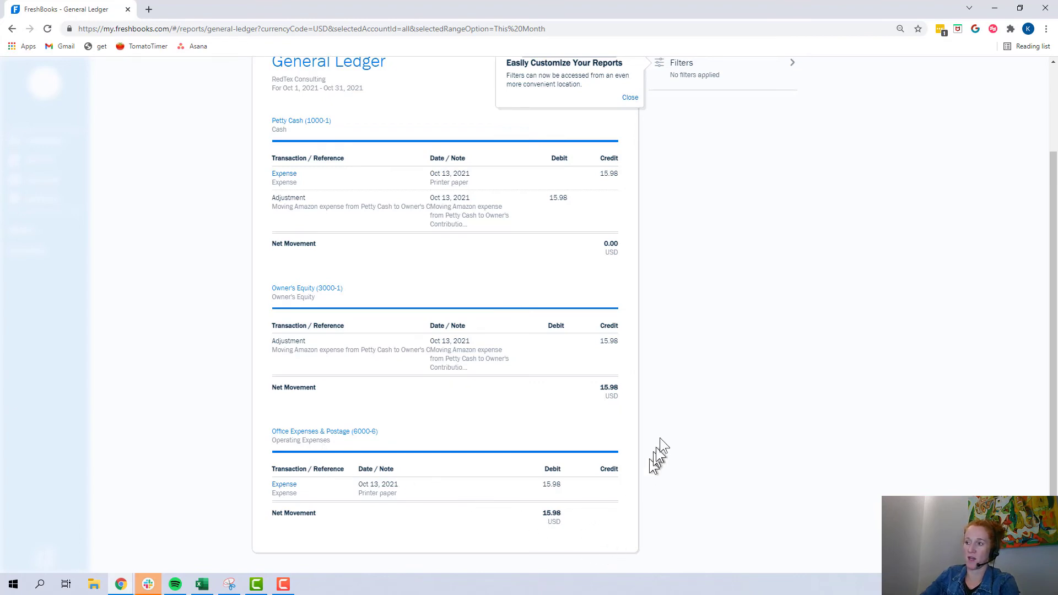